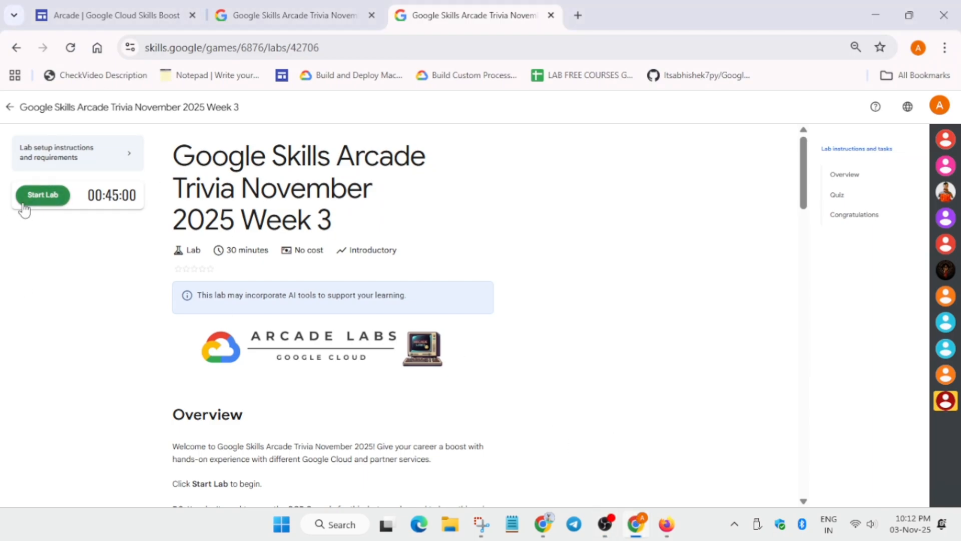
Start the Arcade Trivia November 2025 Week 3 lab and its 45-minute countdown
click(42, 194)
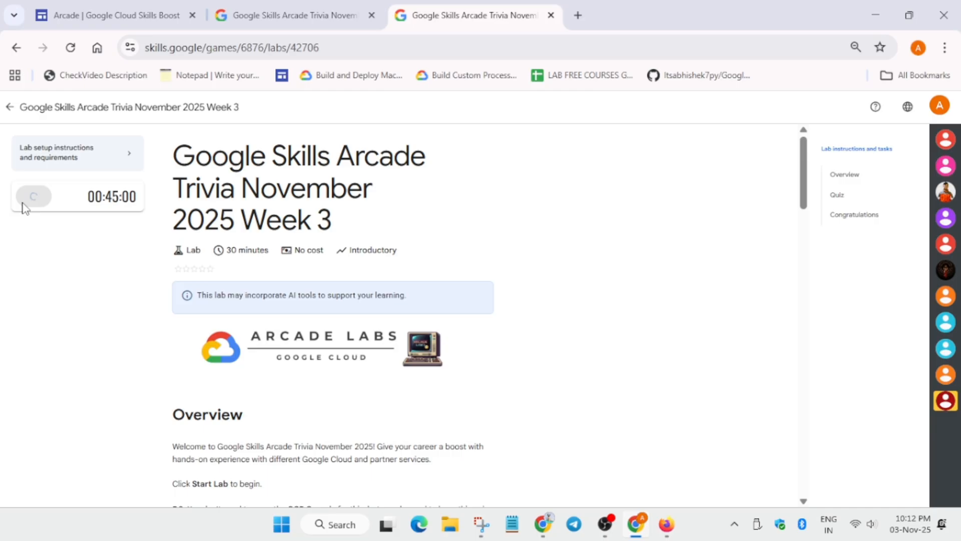
mouse_move(839, 196)
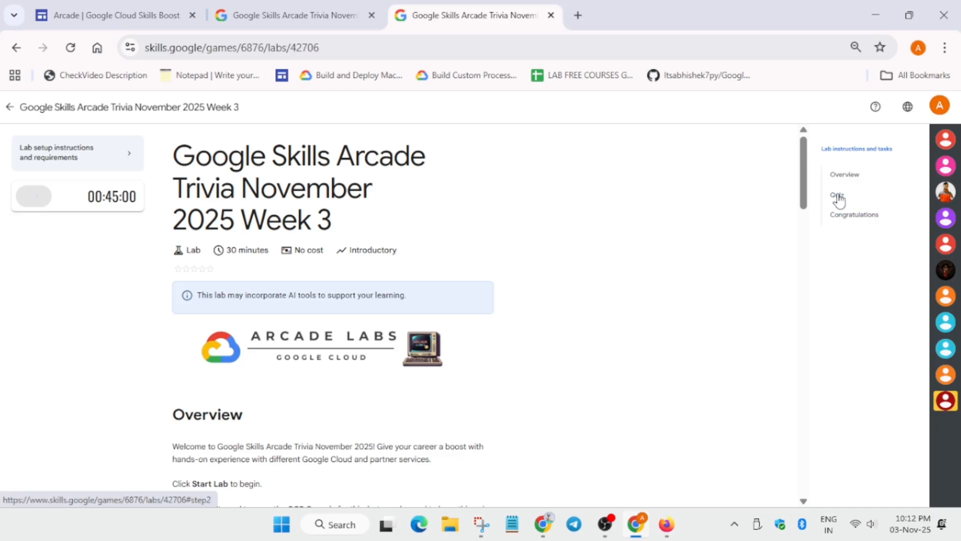
Jump to the quiz and answer question 1 with Group and question 2 with Alerting Policy
click(836, 194)
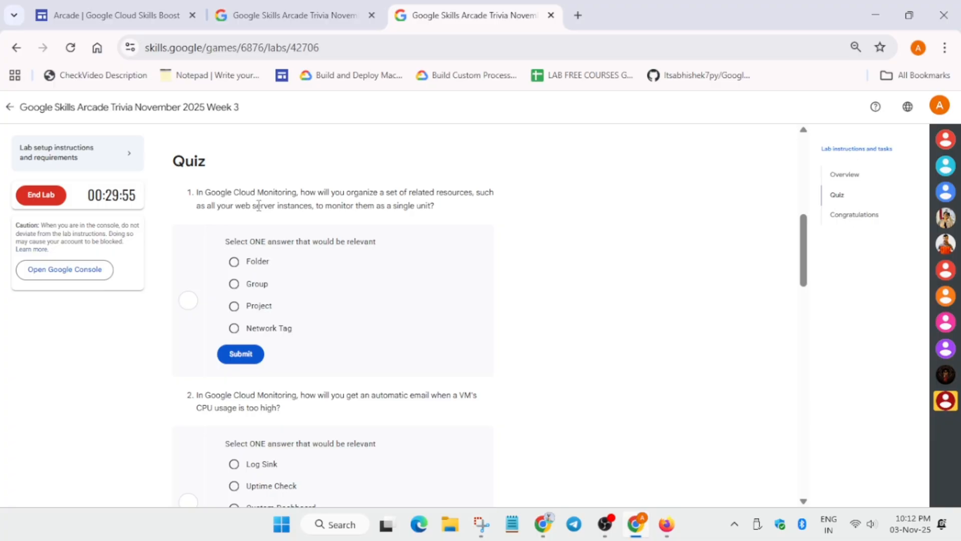
mouse_move(476, 213)
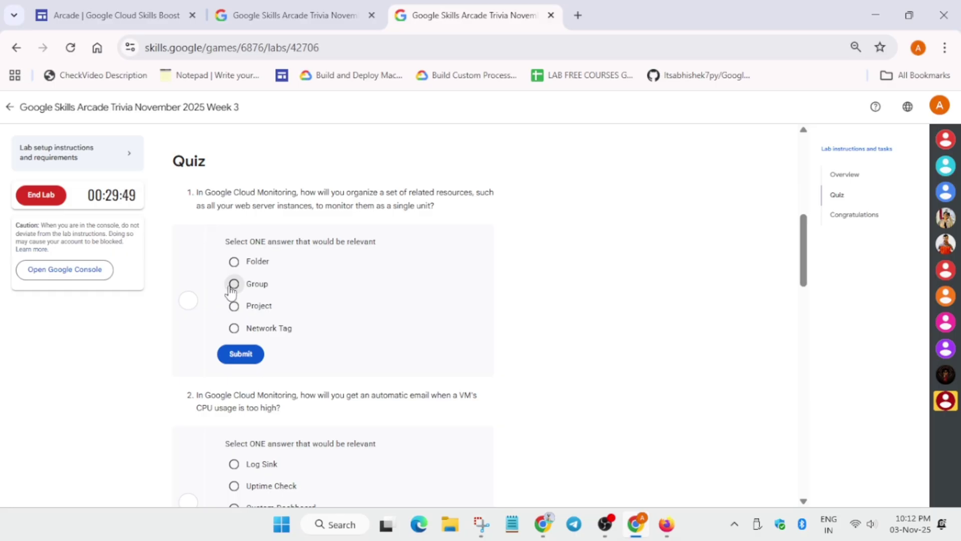
click(234, 284)
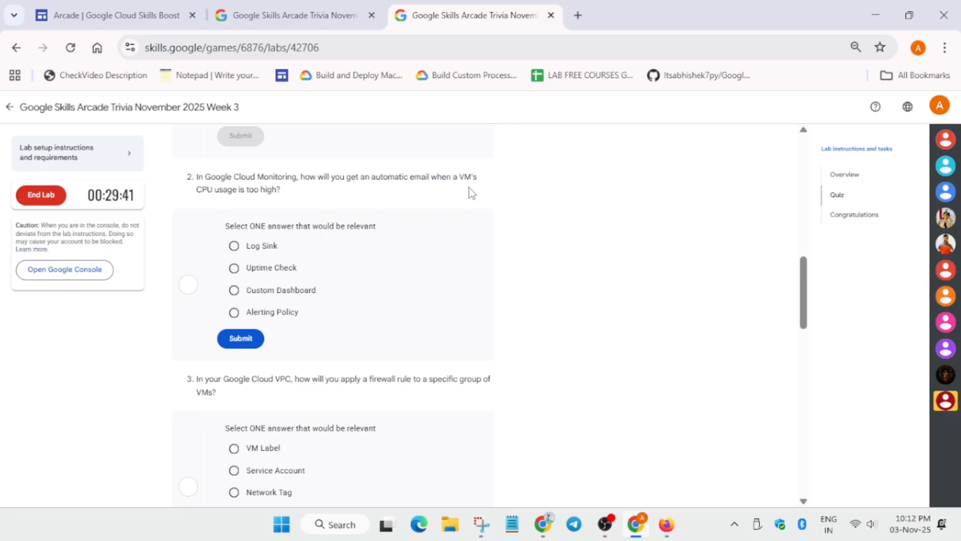
mouse_move(197, 334)
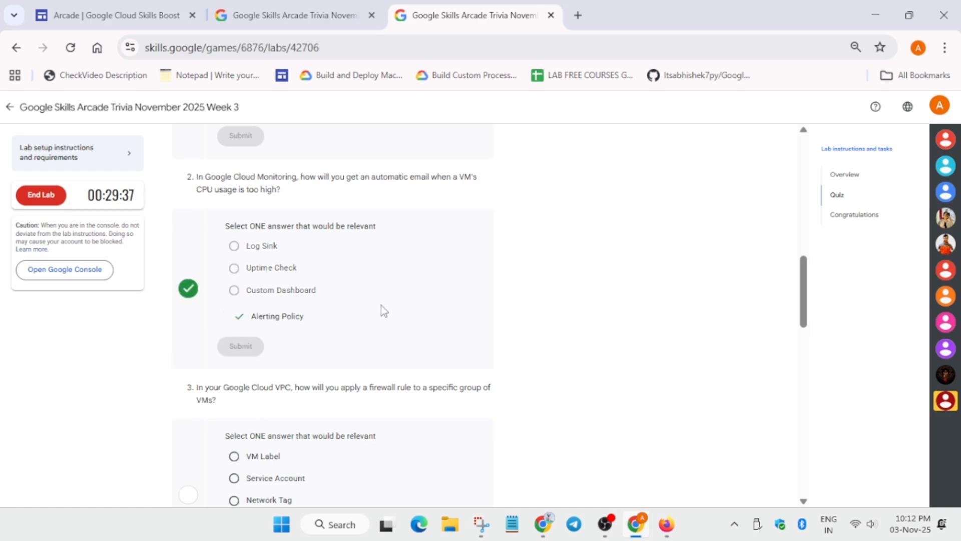
scroll(down, 3)
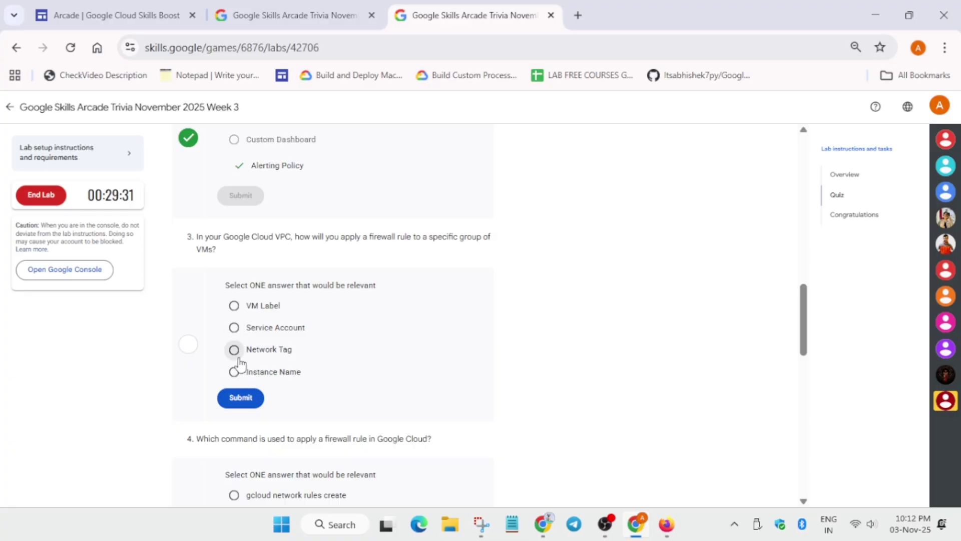
Answer the firewall-rule question with Network Tag and scroll to question 4
click(234, 349)
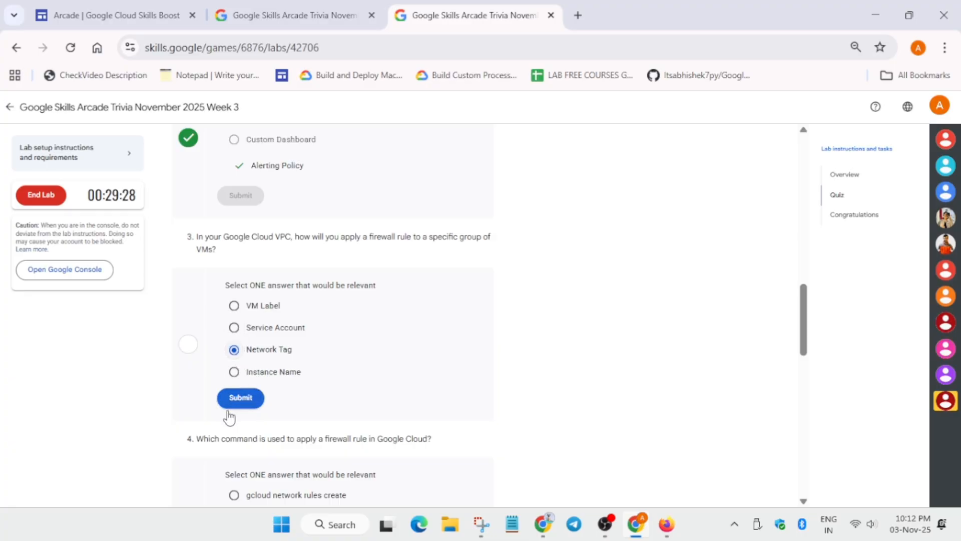
scroll(down, 3)
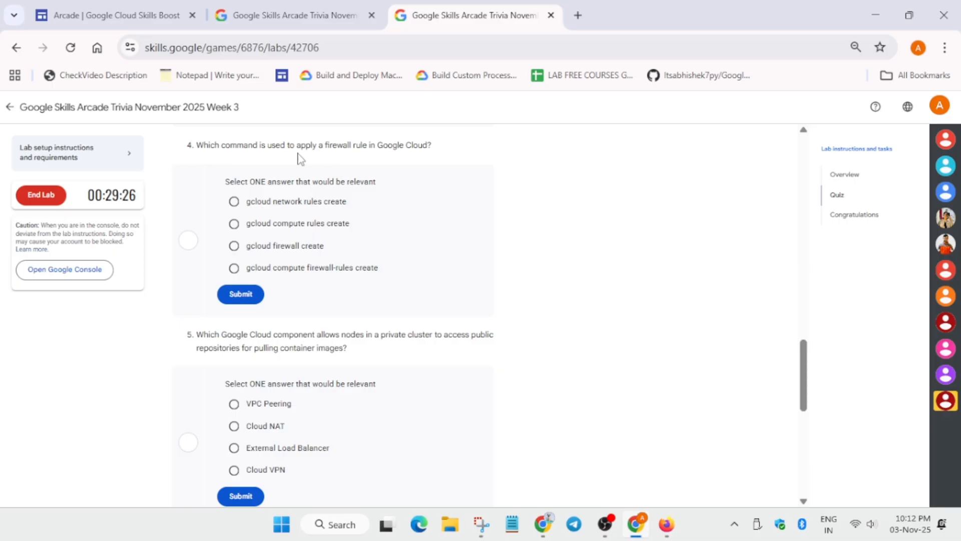